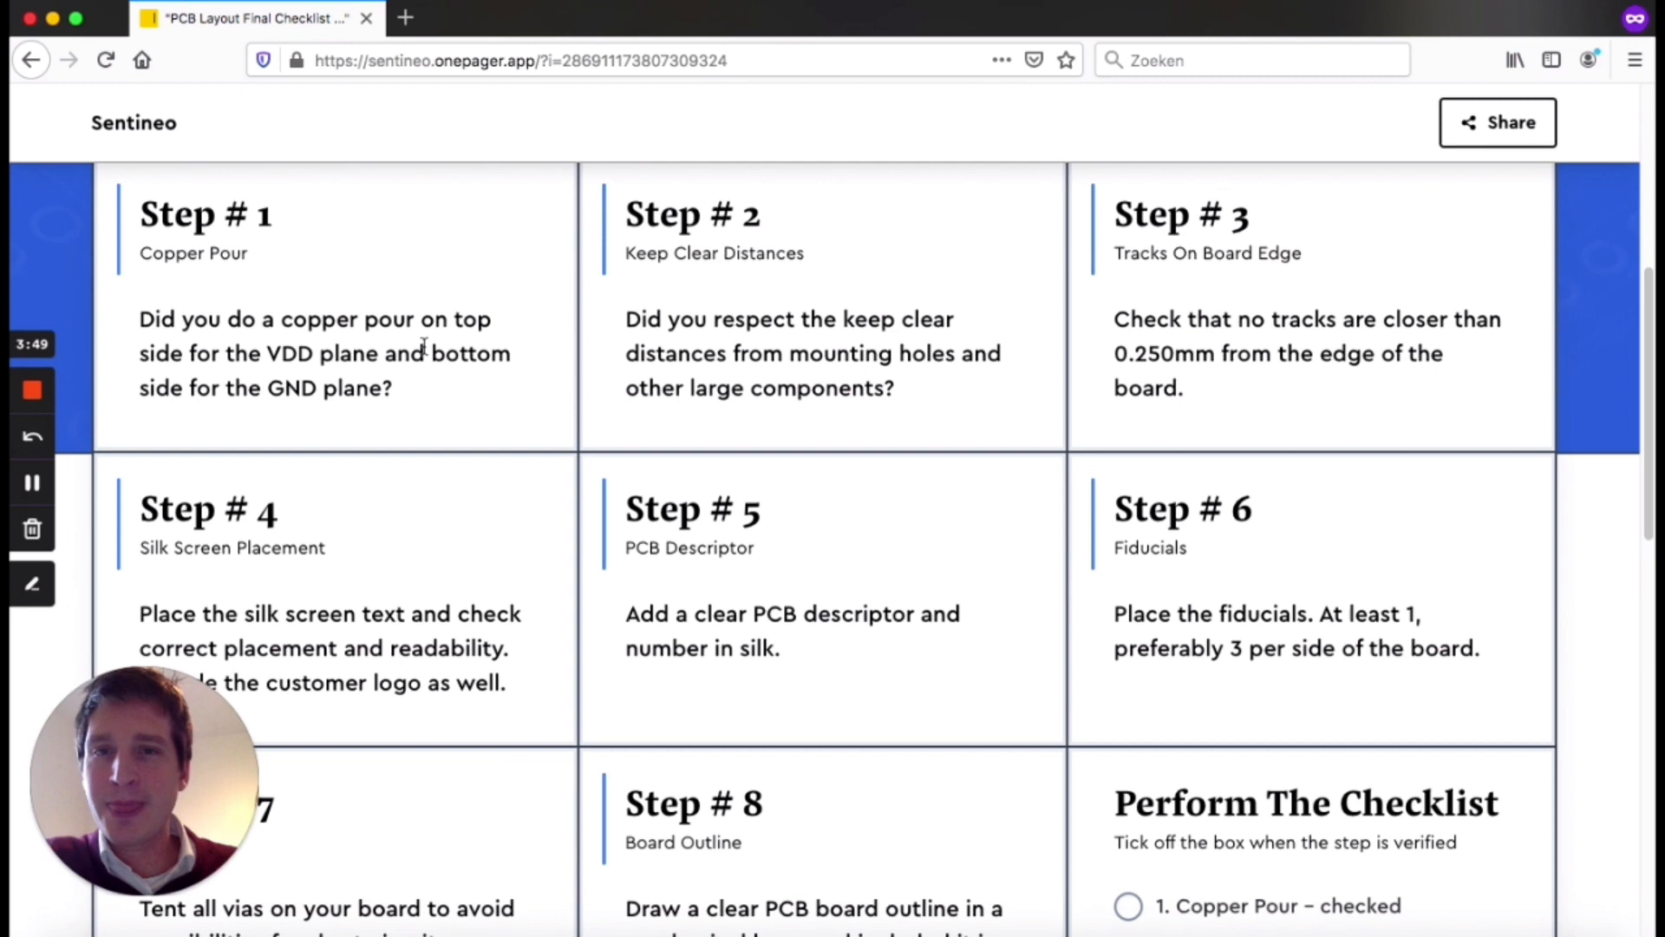
mouse_move(987, 701)
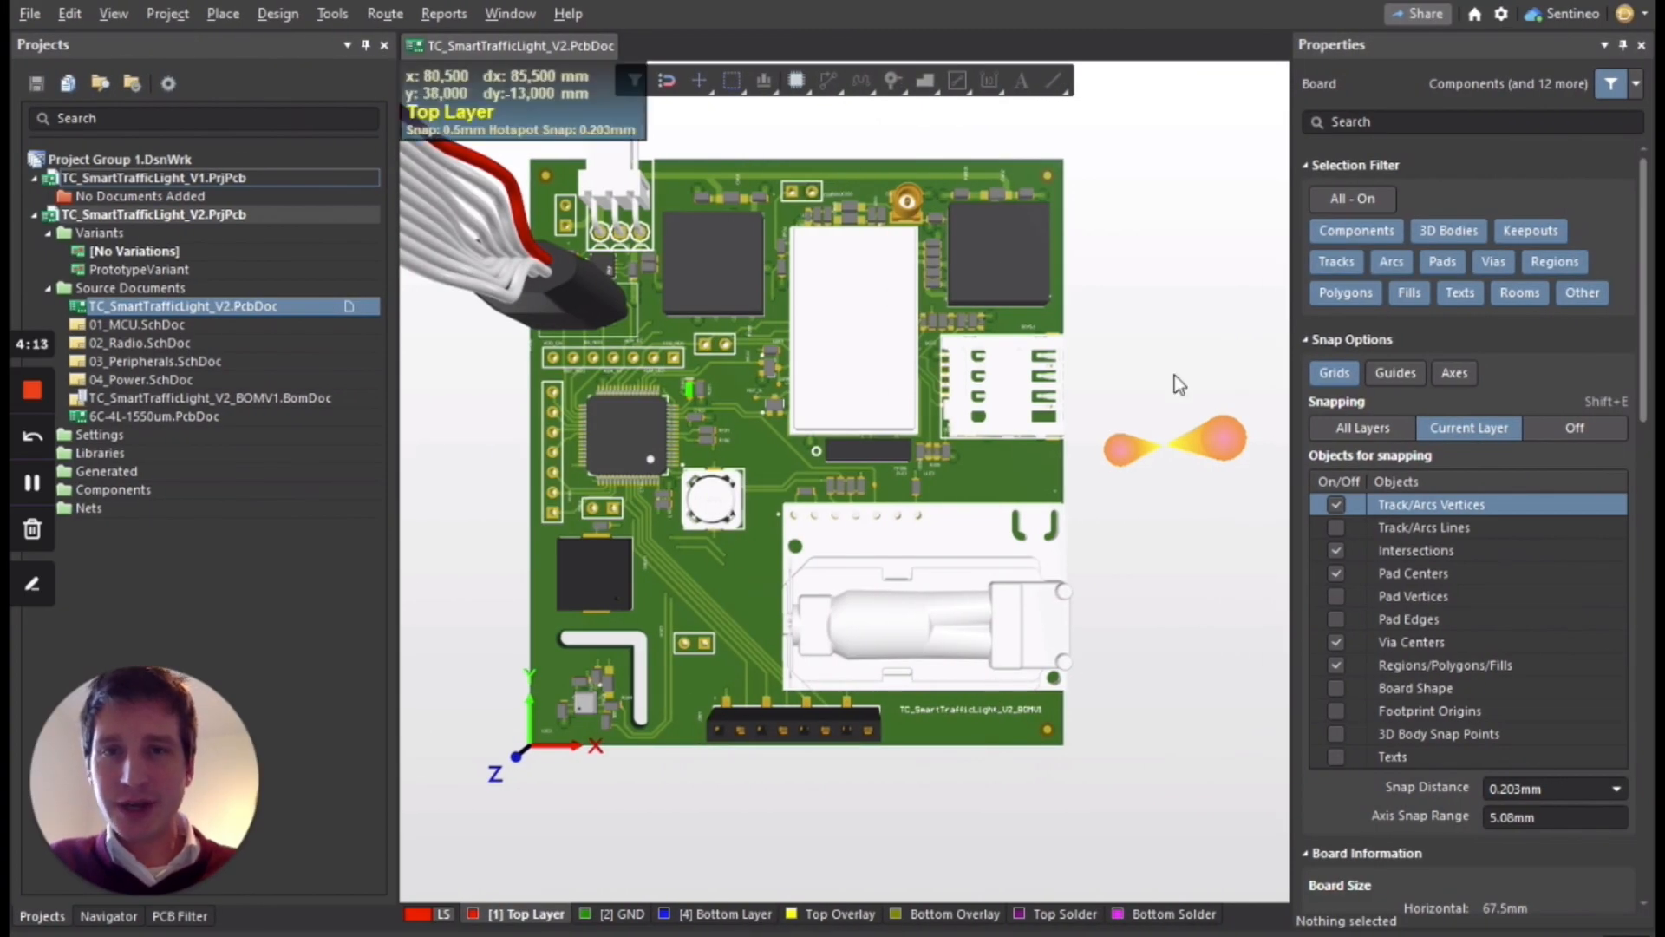
mouse_move(1131, 682)
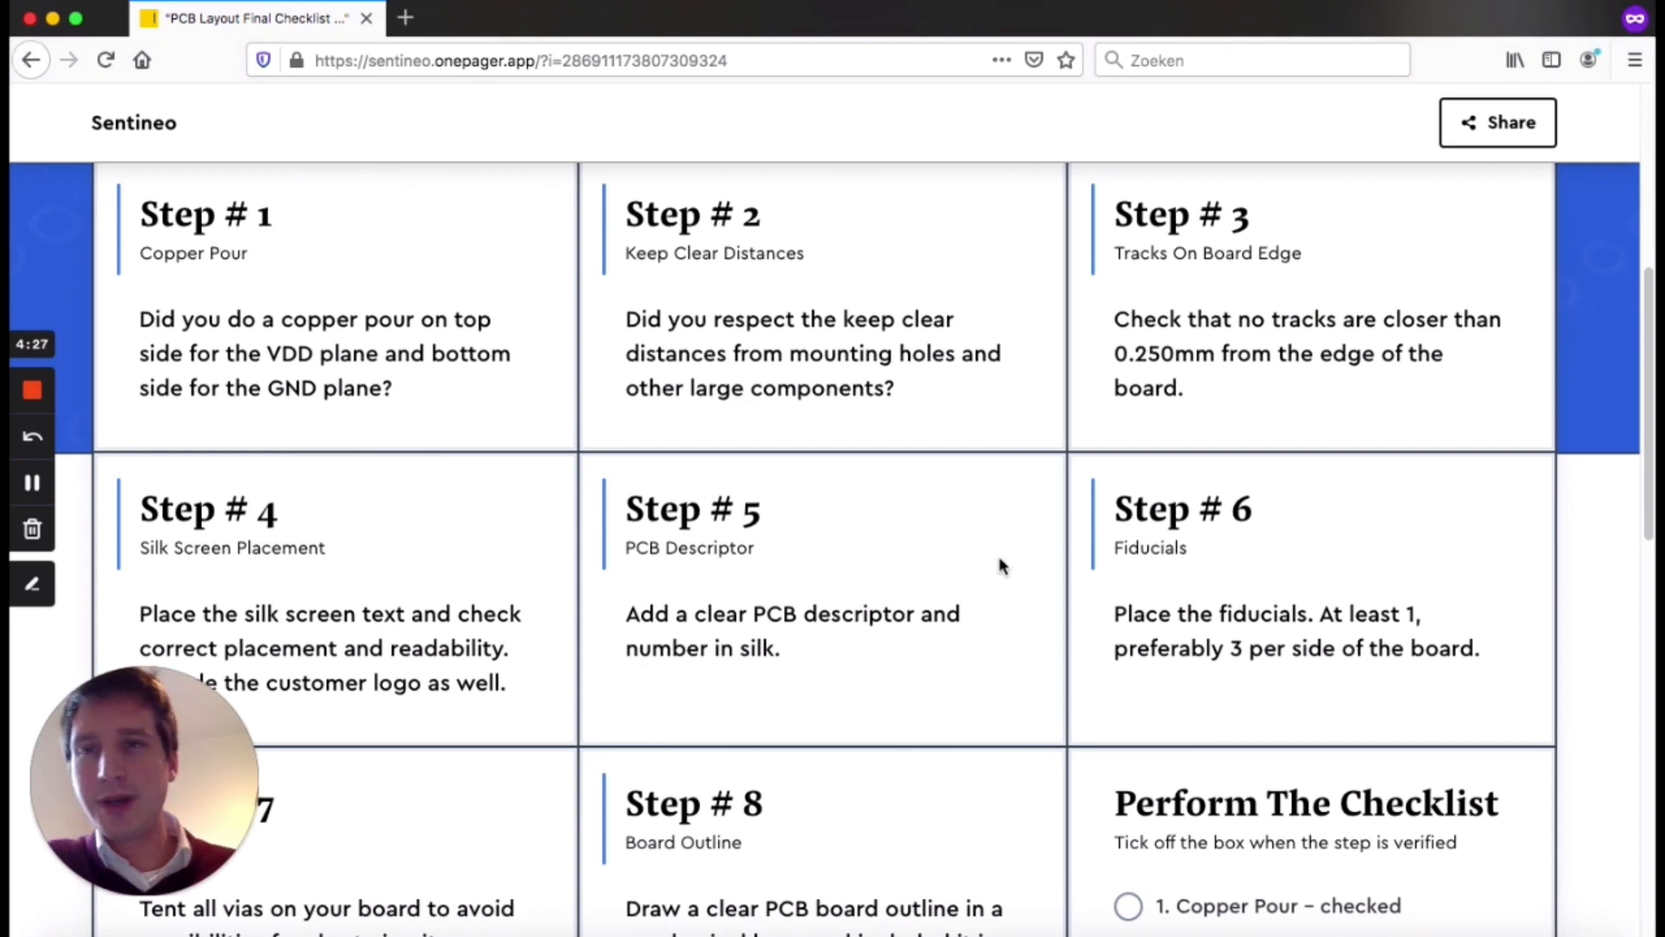
mouse_move(998, 541)
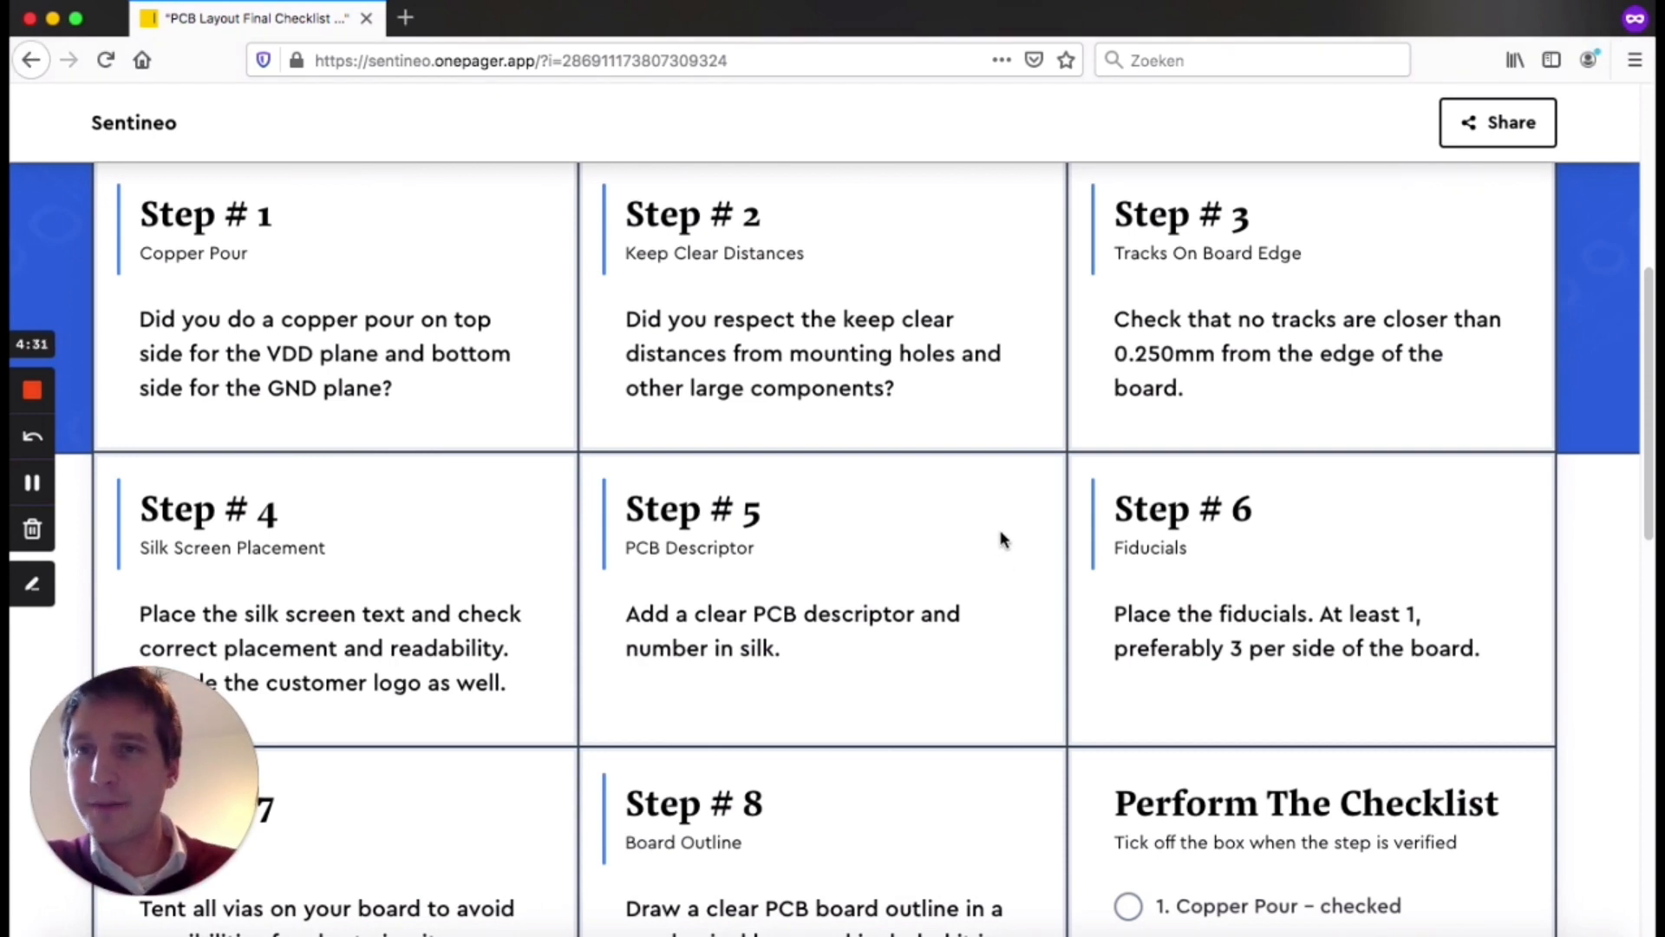
mouse_move(444, 272)
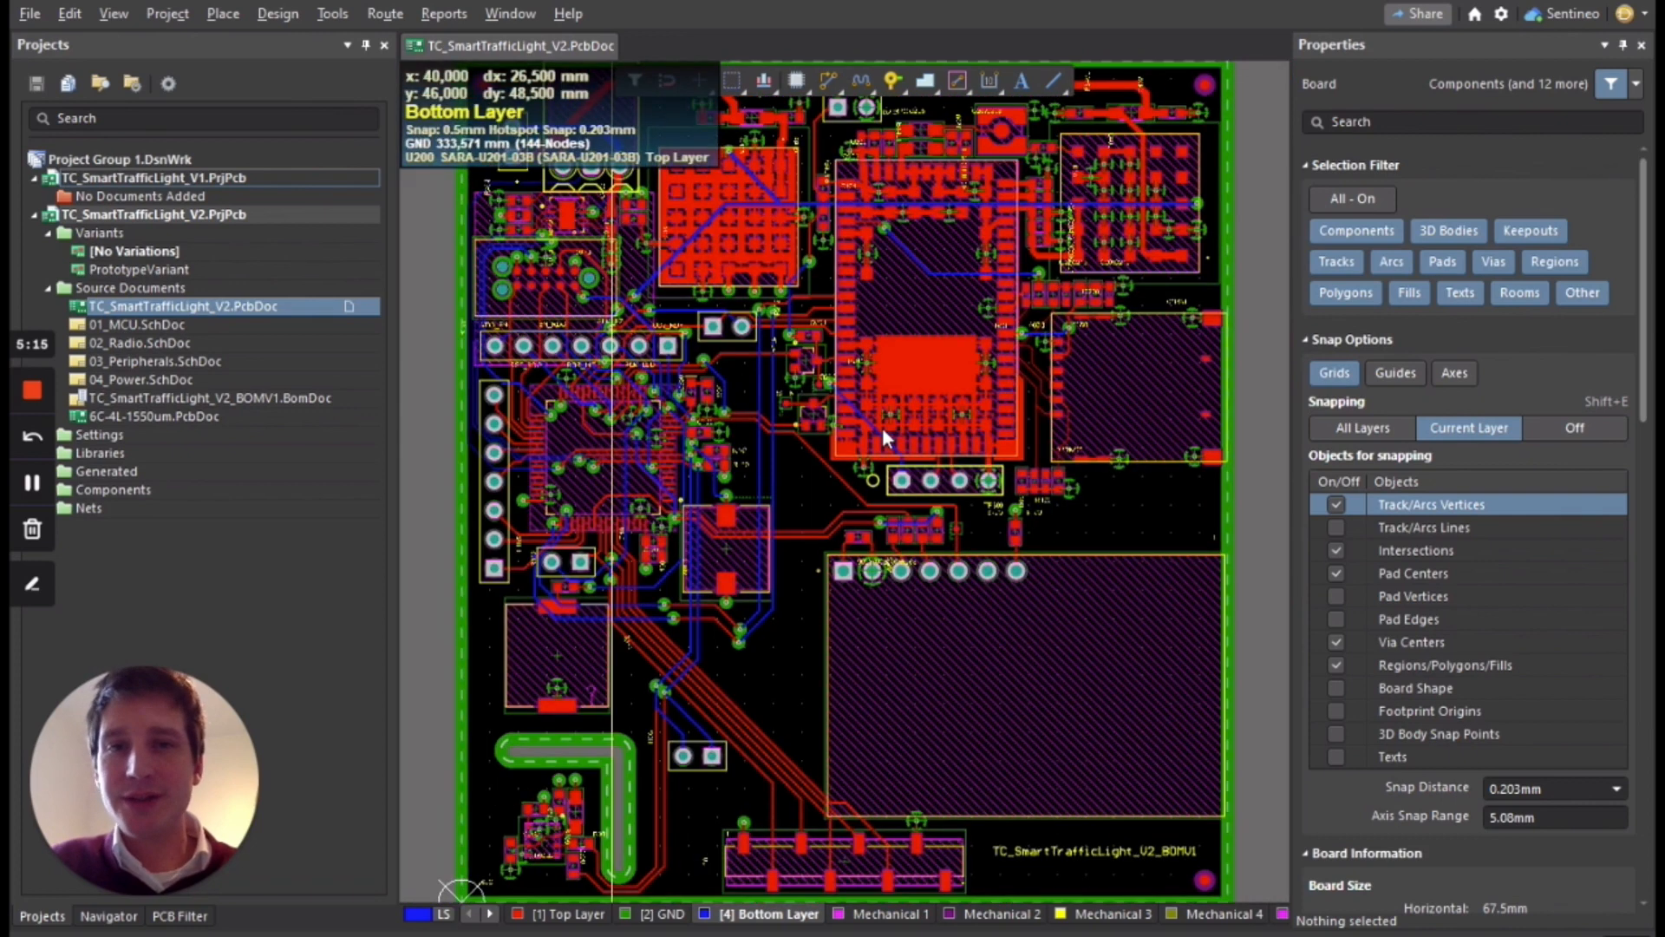
mouse_move(999, 121)
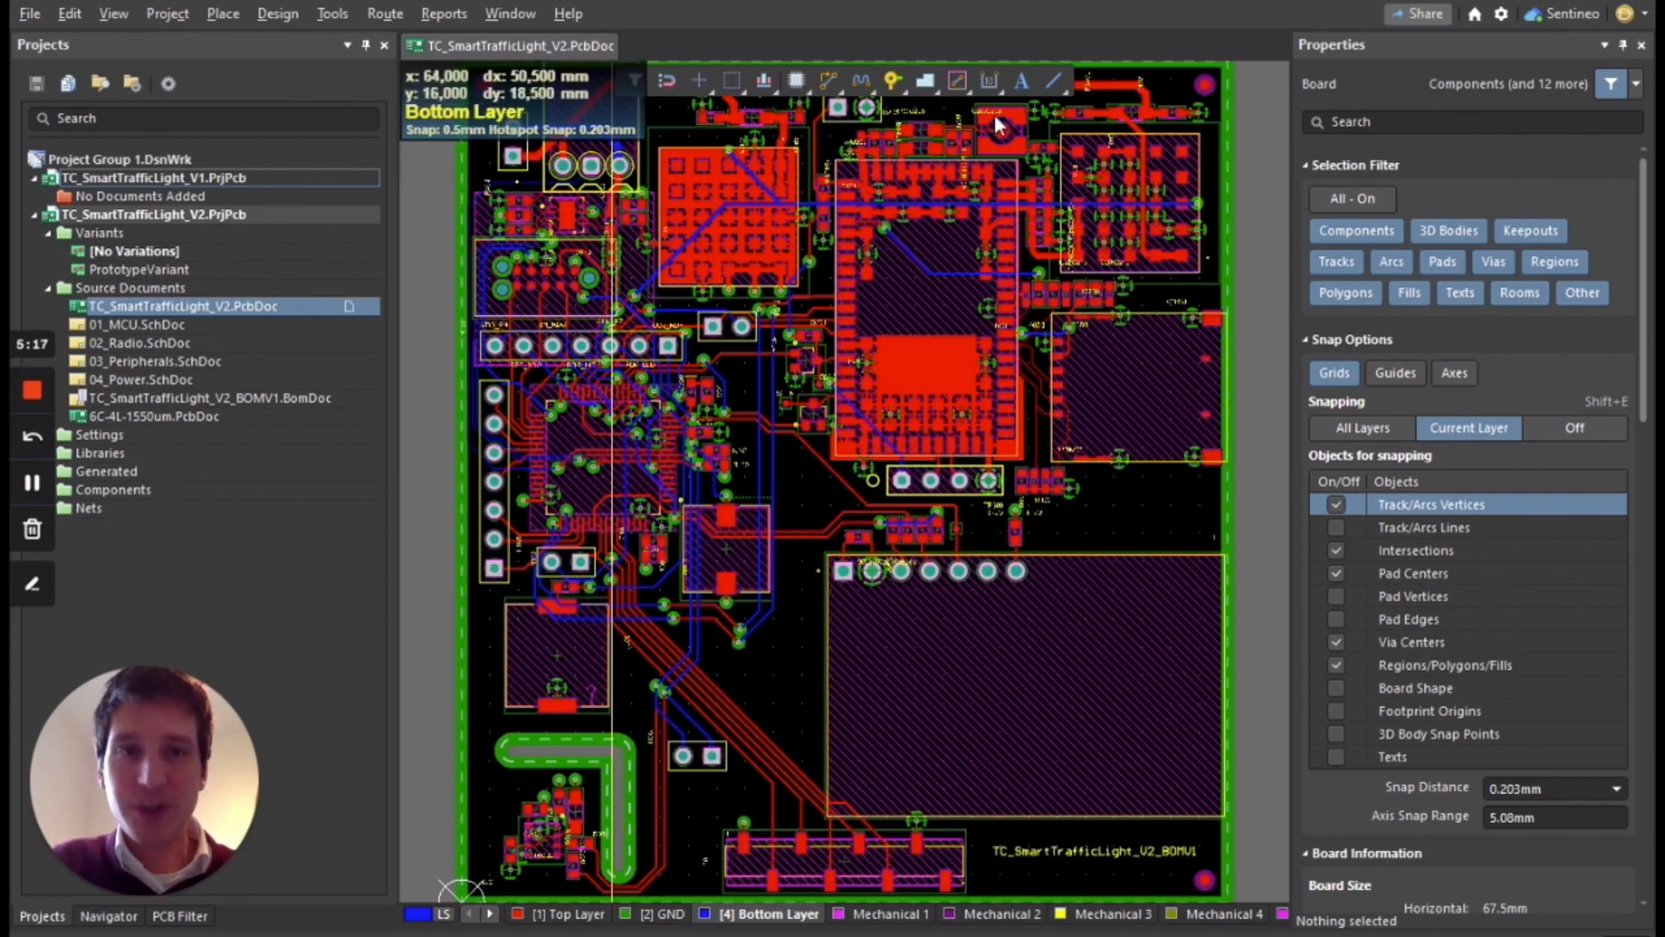
mouse_move(770, 479)
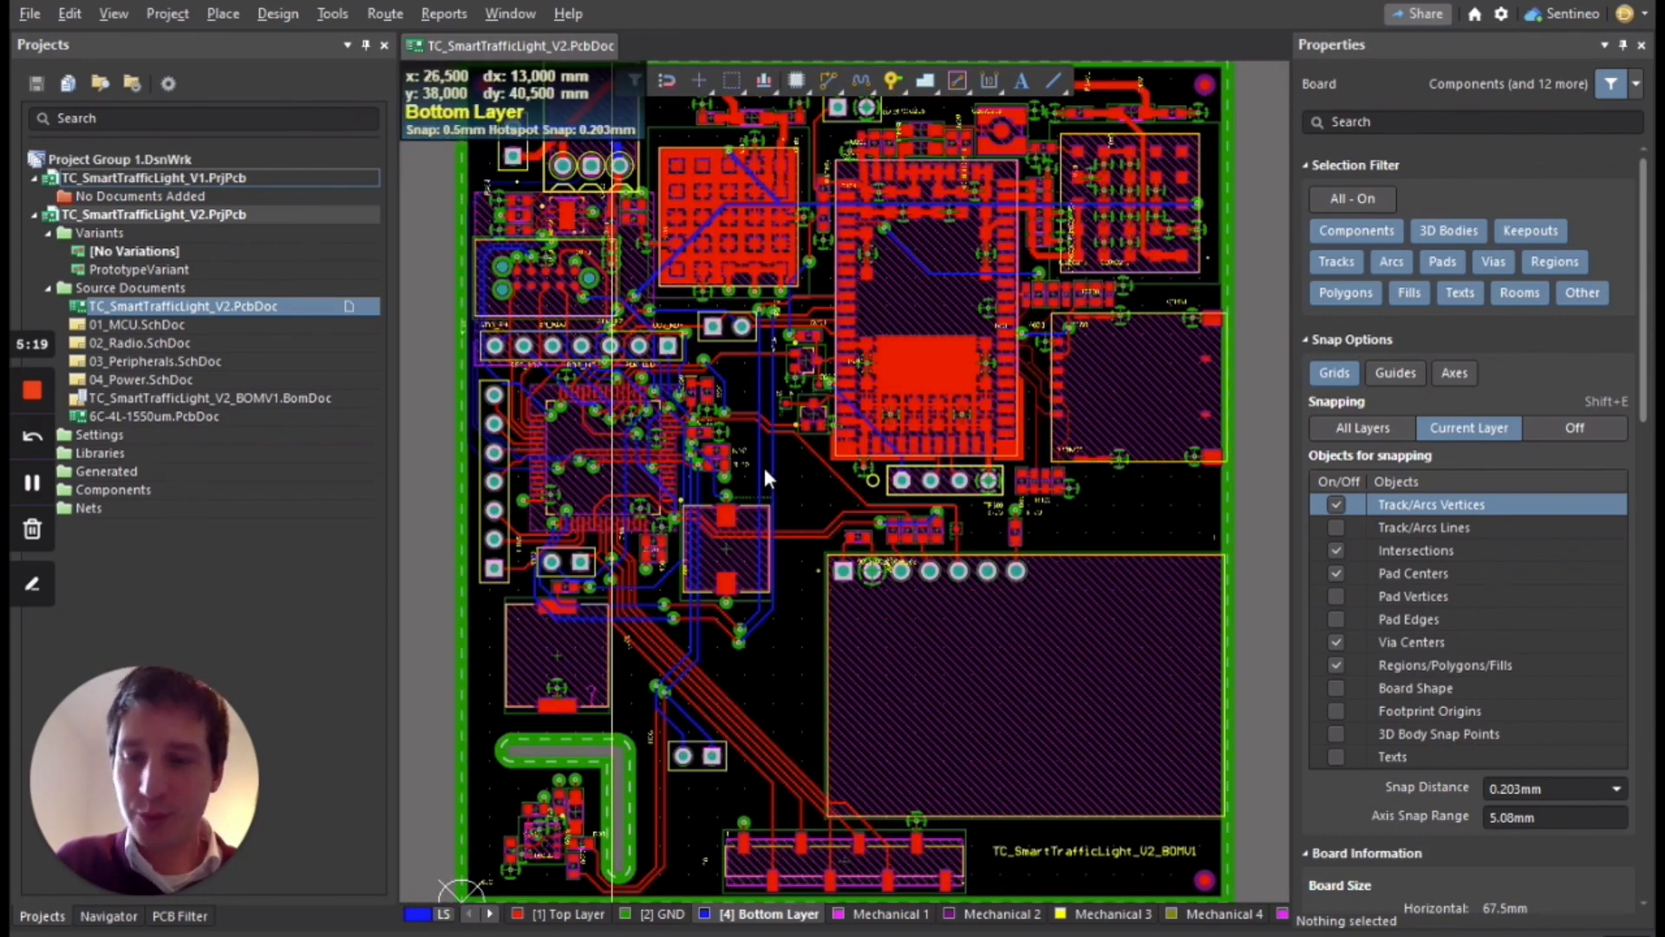